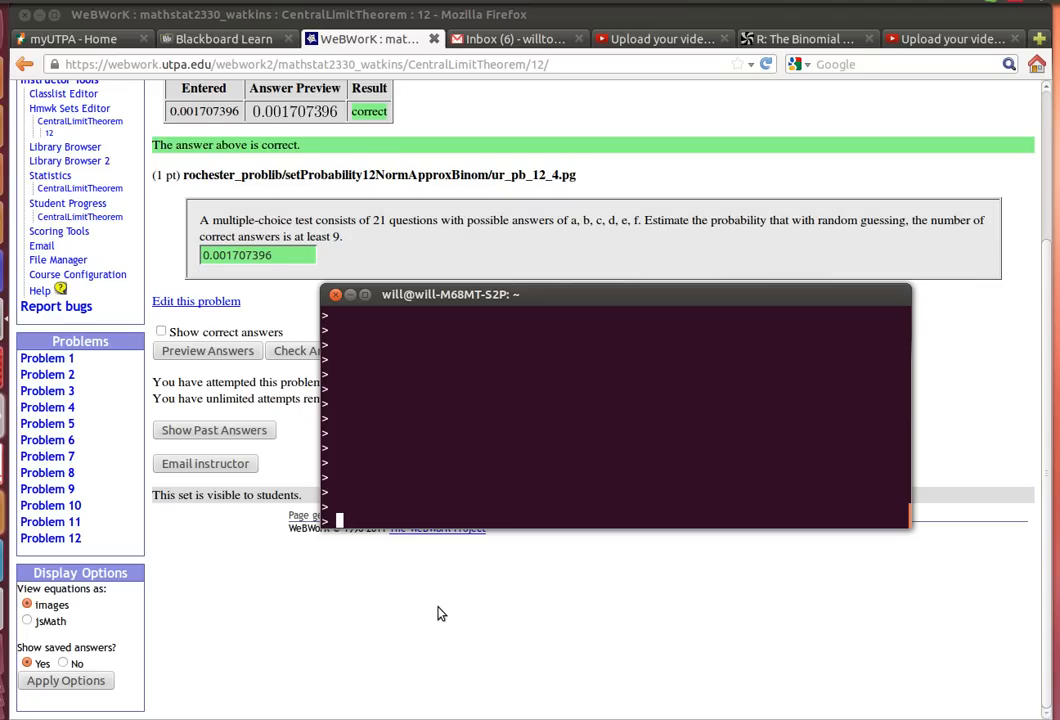
Step: Type the start of the upper-tail command, 1-pnorm(8.5, at the R prompt
{"action": "type", "text": "pnorm"}
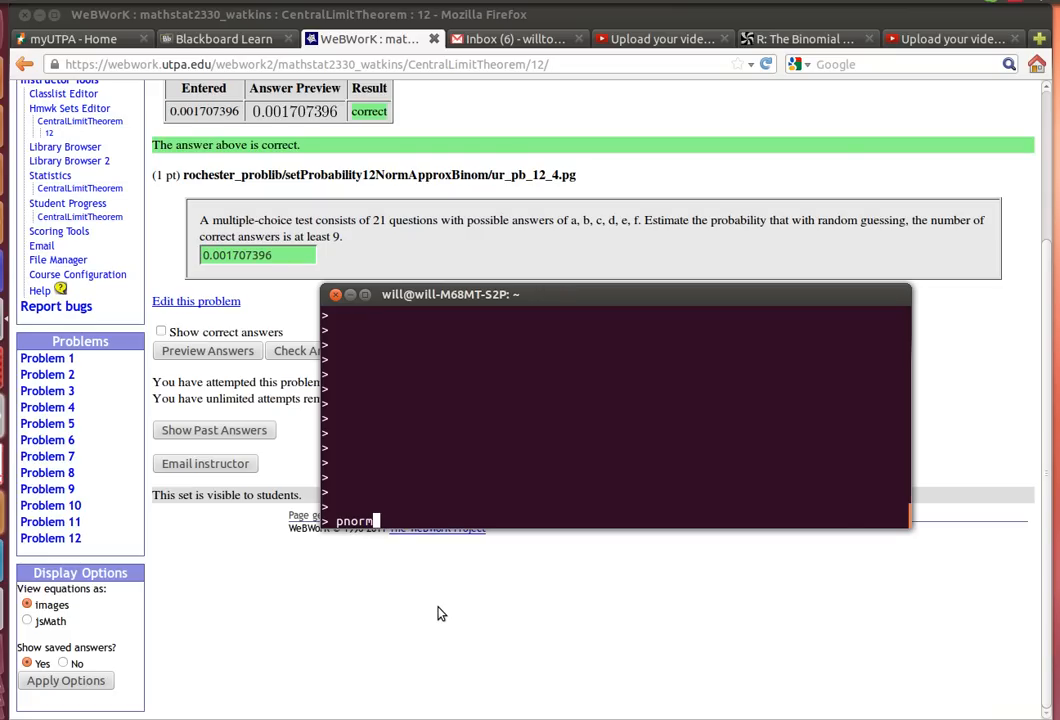
{"action": "type", "text": "("}
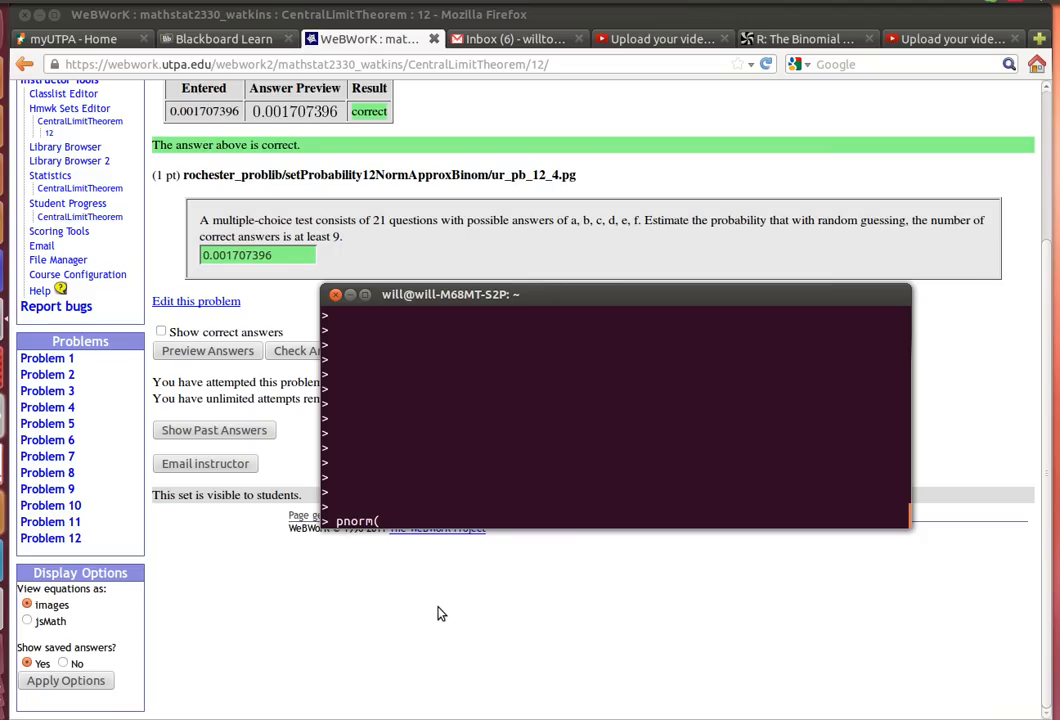
{"action": "type", "text": "8.5"}
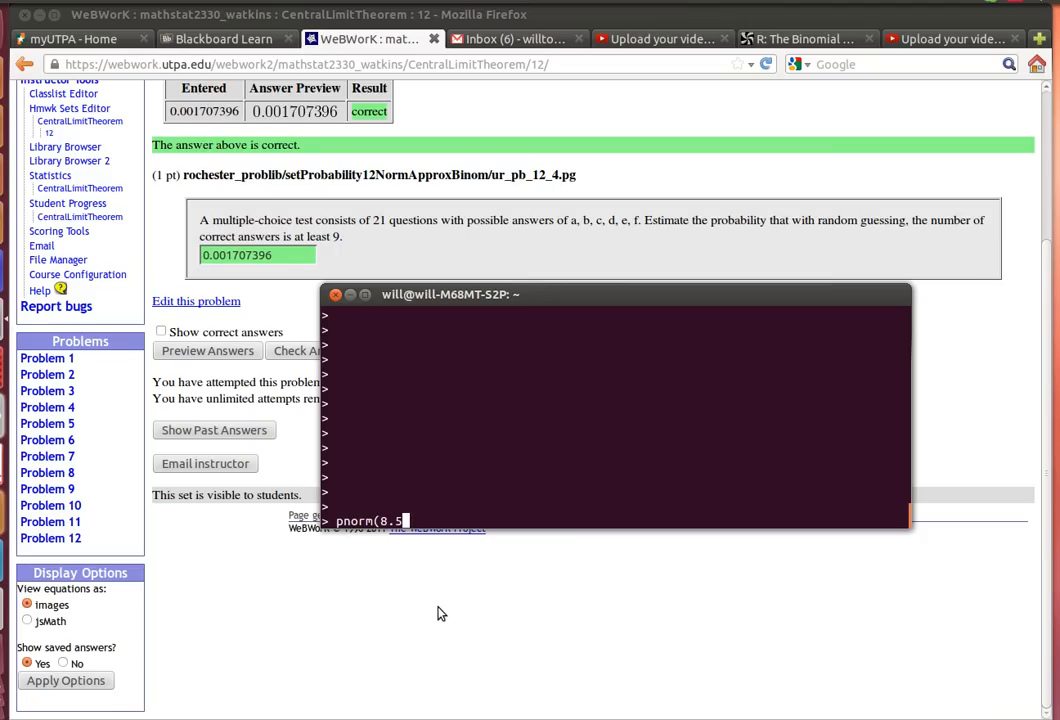
{"action": "type", "text": ","}
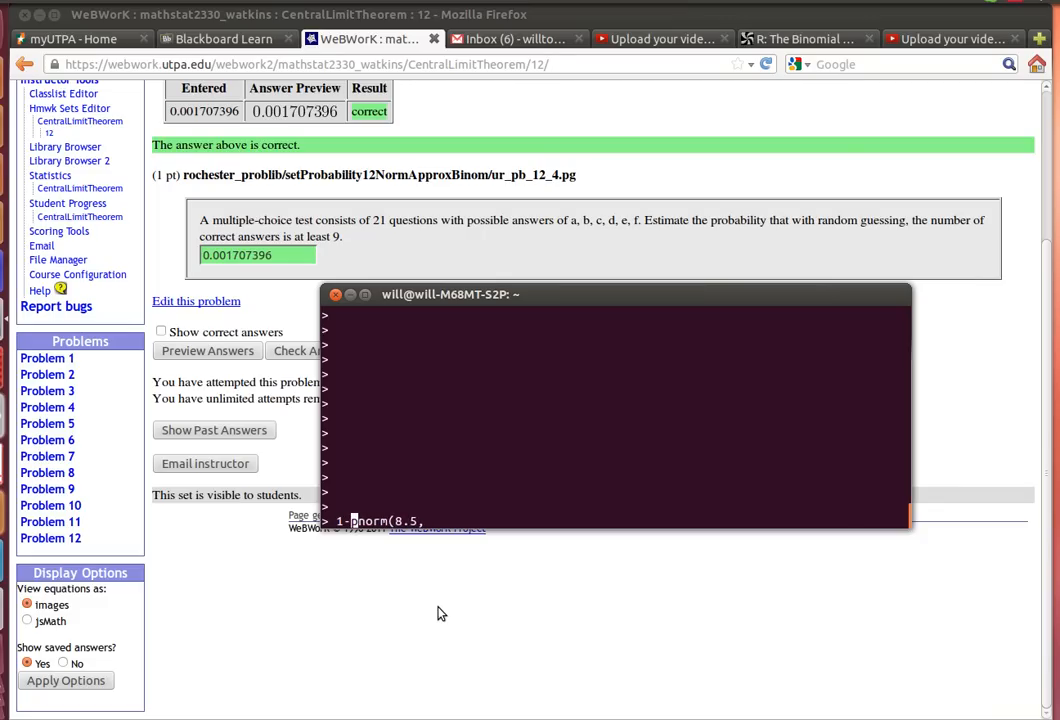
Step: Add the mean argument mean=21*(1/6) after 8.5 in the pnorm command
{"action": "type", "text": "."}
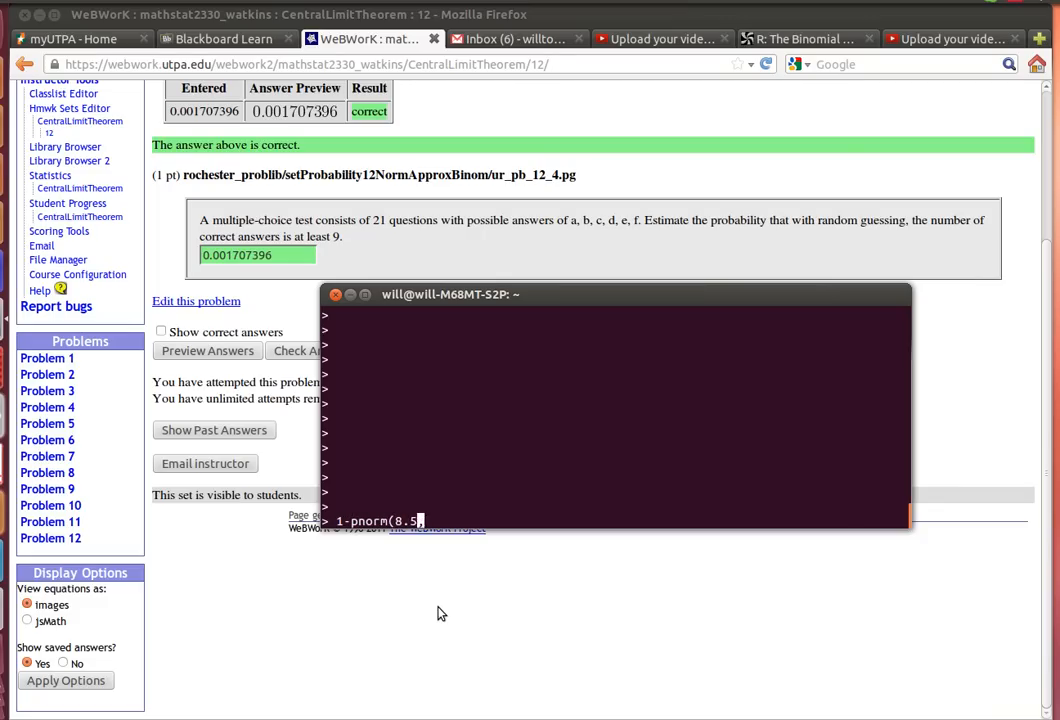
{"action": "type", "text": ",men"}
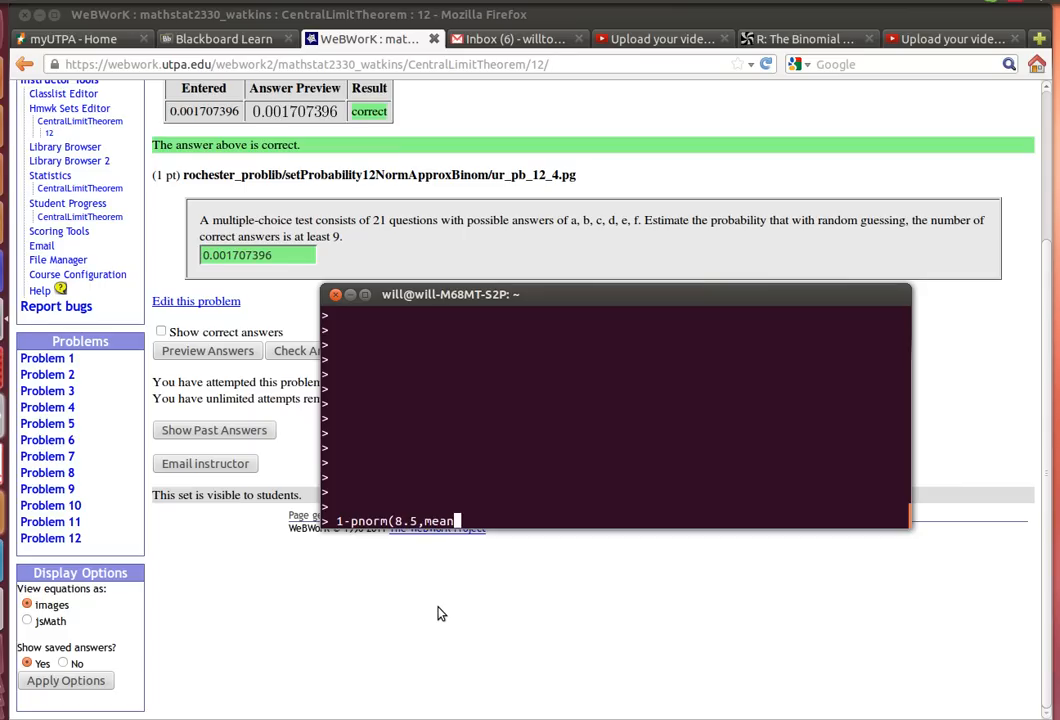
{"action": "type", "text": "="}
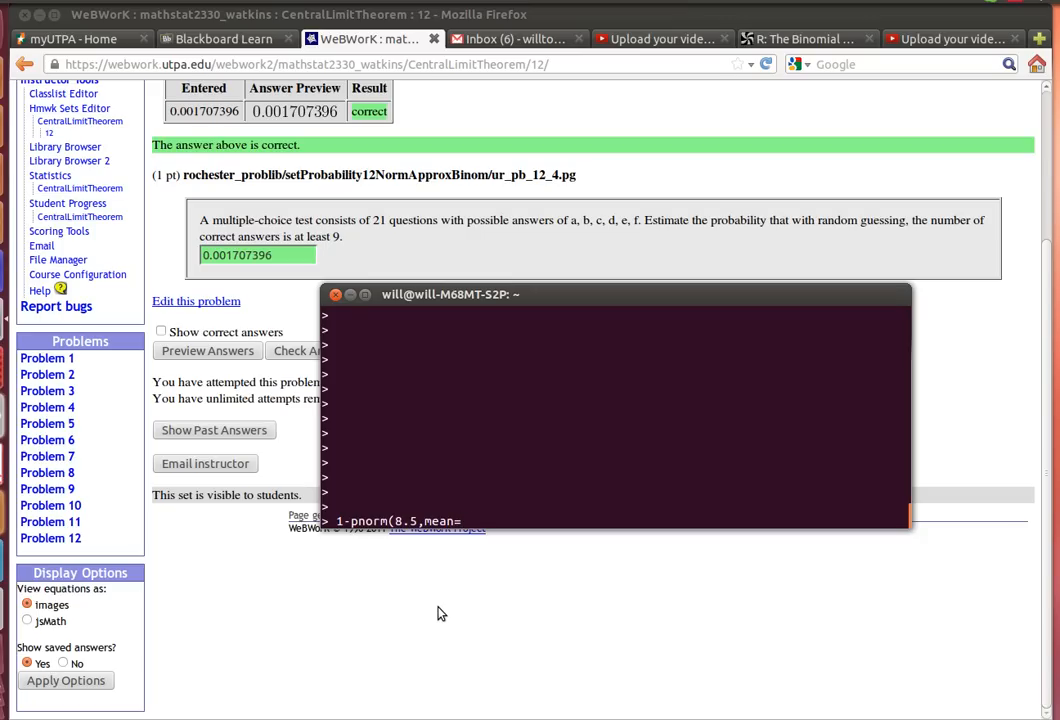
{"action": "type", "text": "21"}
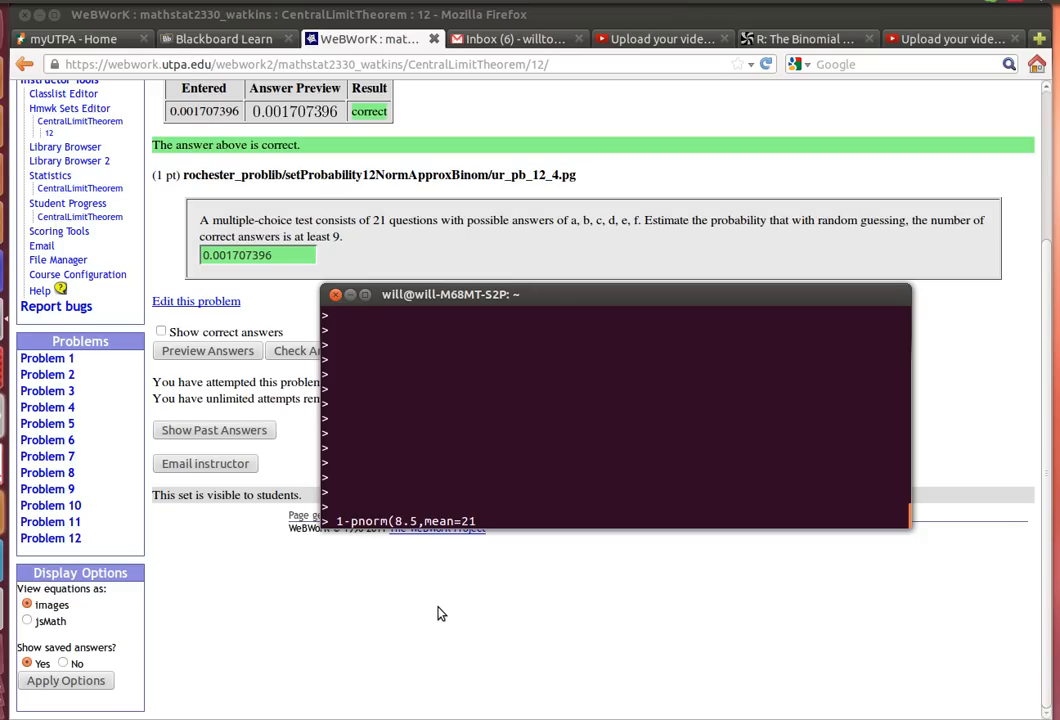
{"action": "type", "text": "*"}
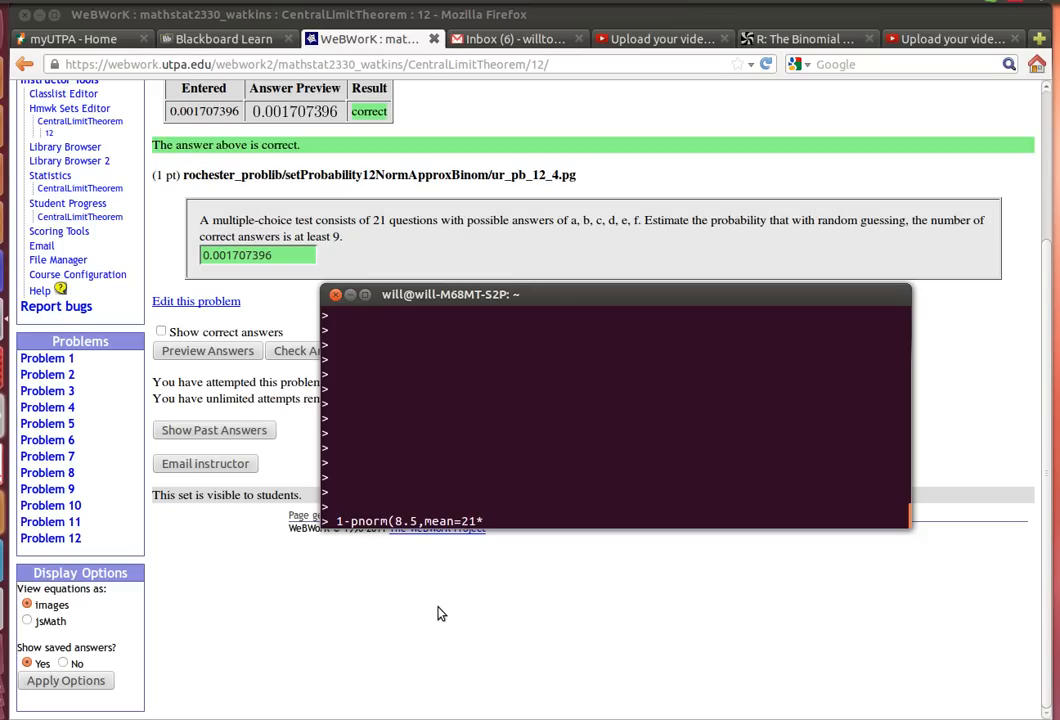
{"action": "type", "text": "(1/"}
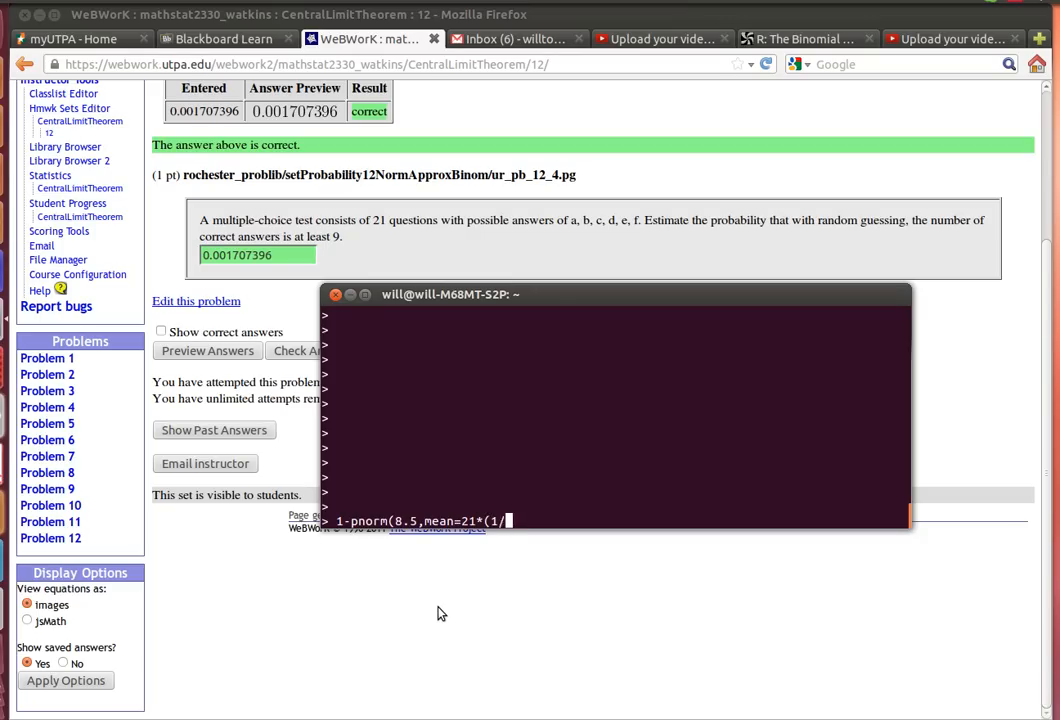
{"action": "type", "text": "6)"}
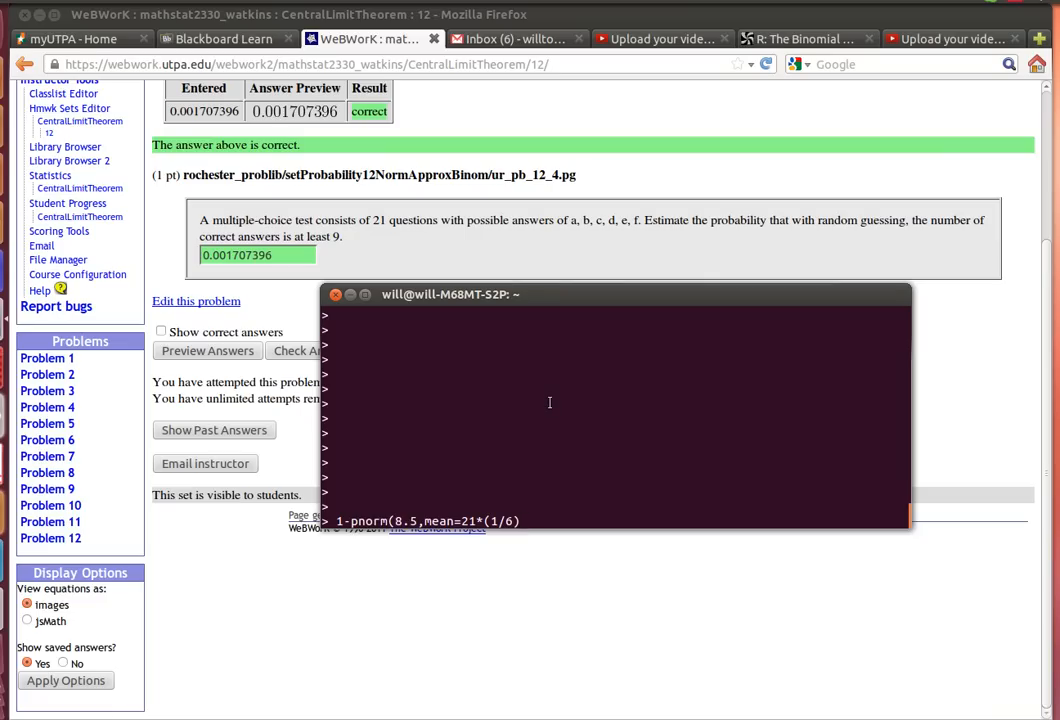
Step: Finish the command with sd=sqrt(21*(1/6)*(1-1/6)) and close all parentheses
{"action": "type", "text": ",sd"}
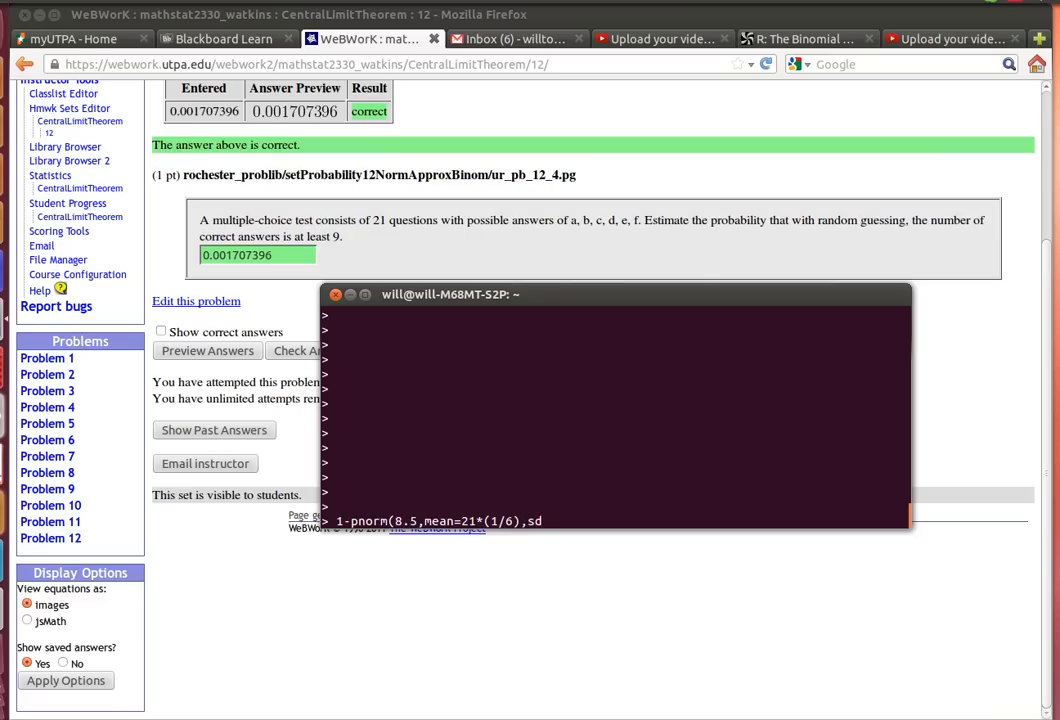
{"action": "type", "text": "sq"}
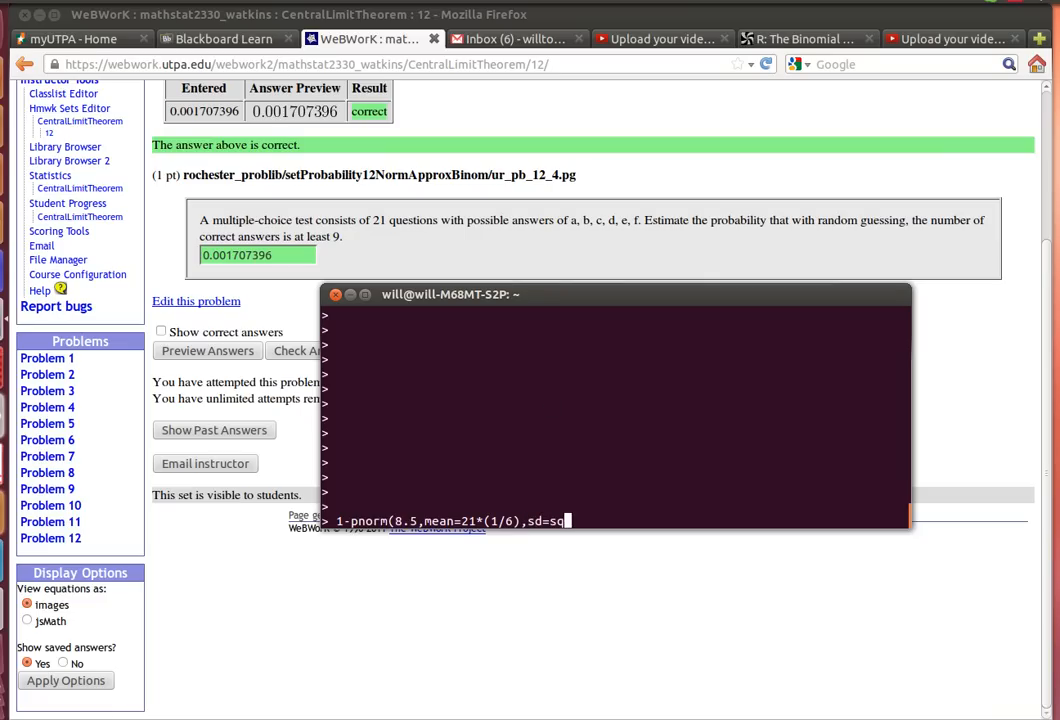
{"action": "type", "text": "rt"}
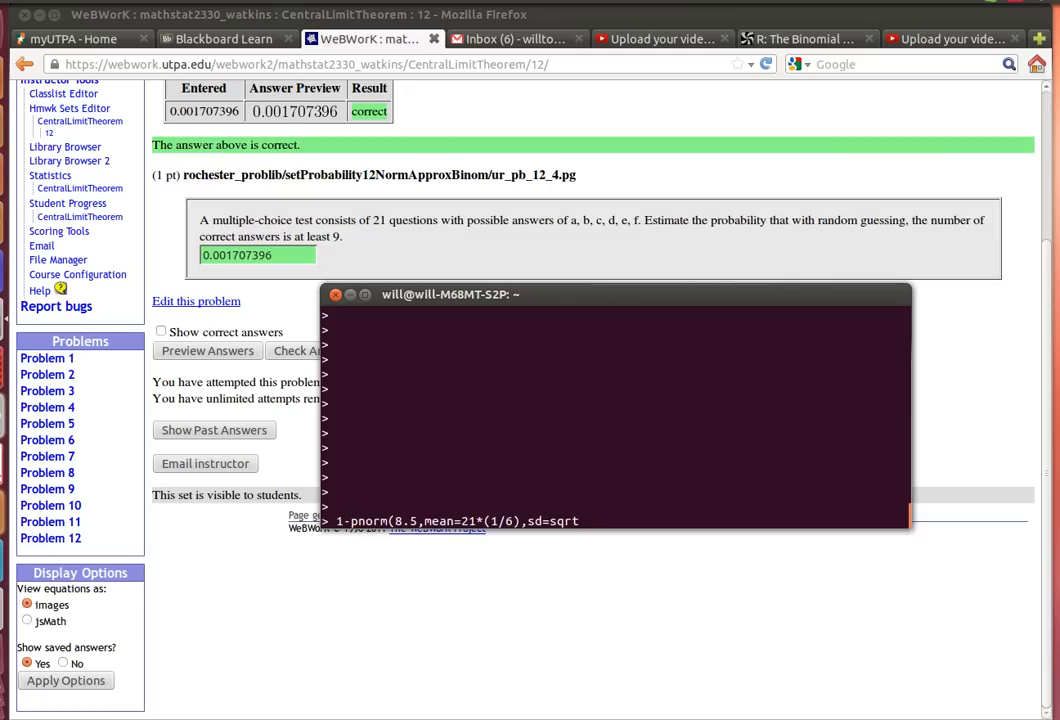
{"action": "type", "text": "("}
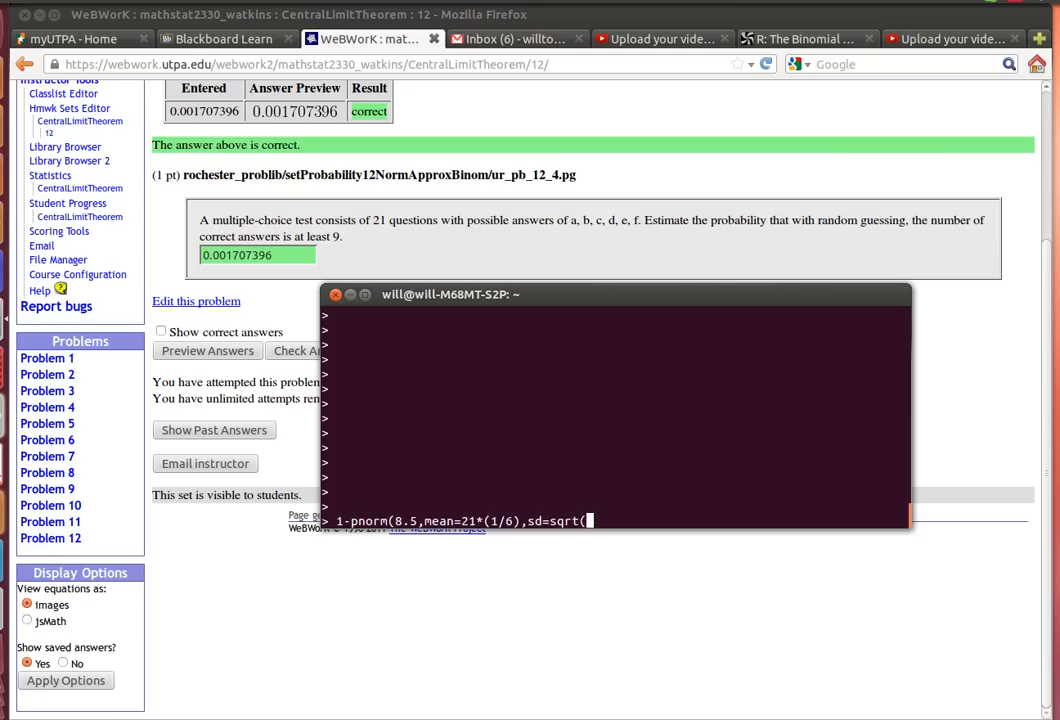
{"action": "type", "text": "21"}
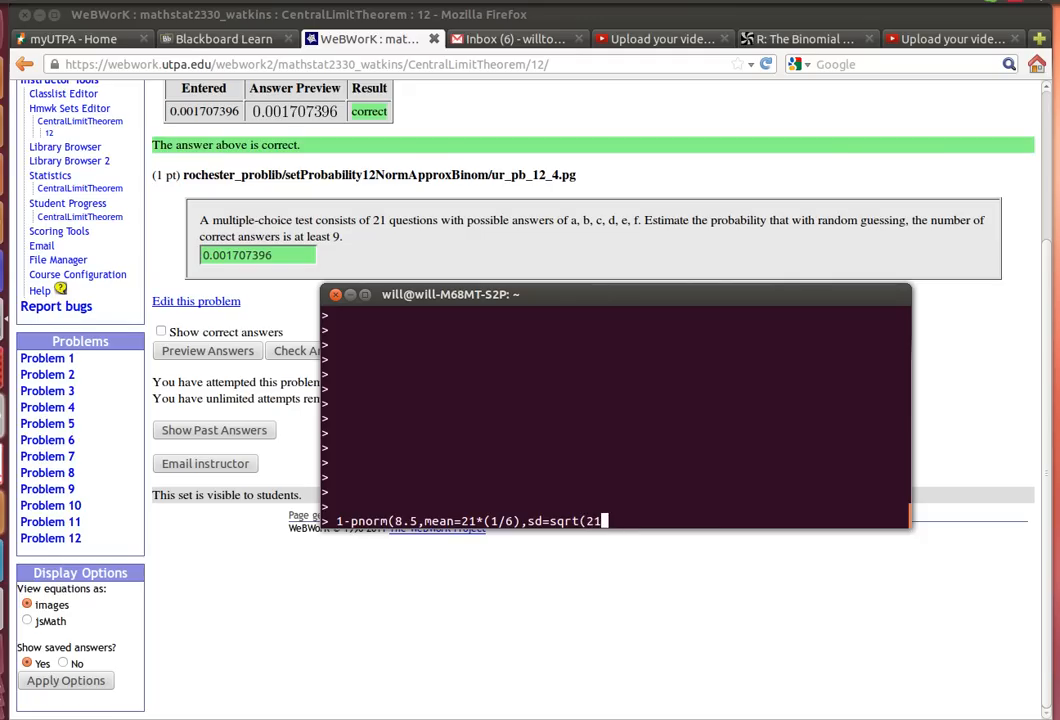
{"action": "type", "text": "*"}
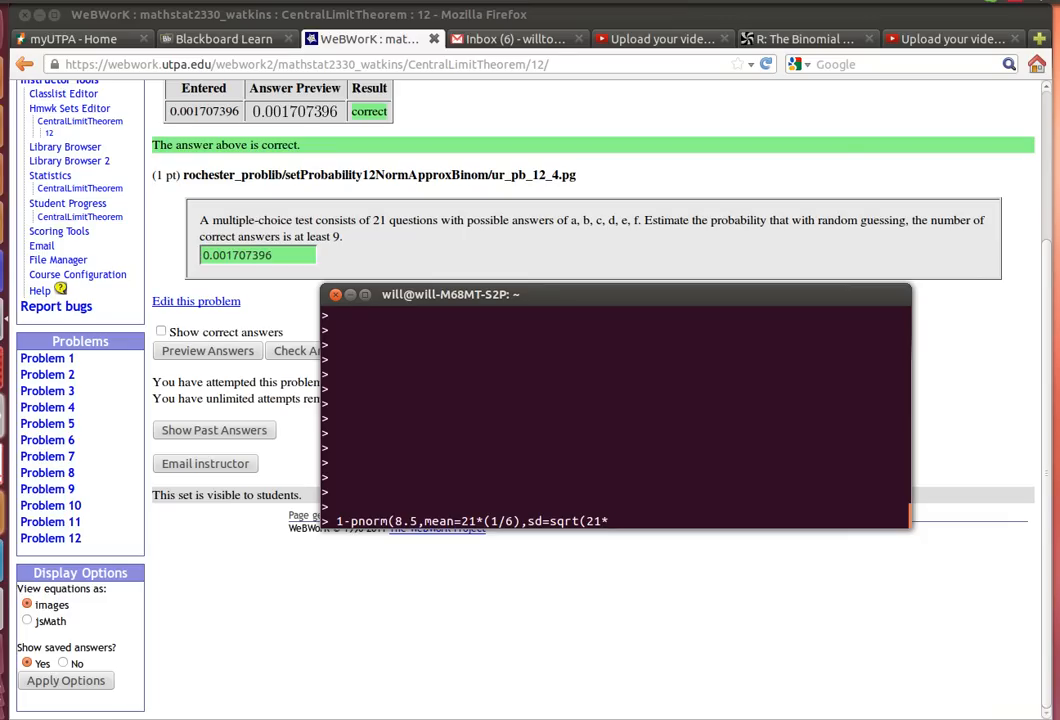
{"action": "type", "text": "(1/6)"}
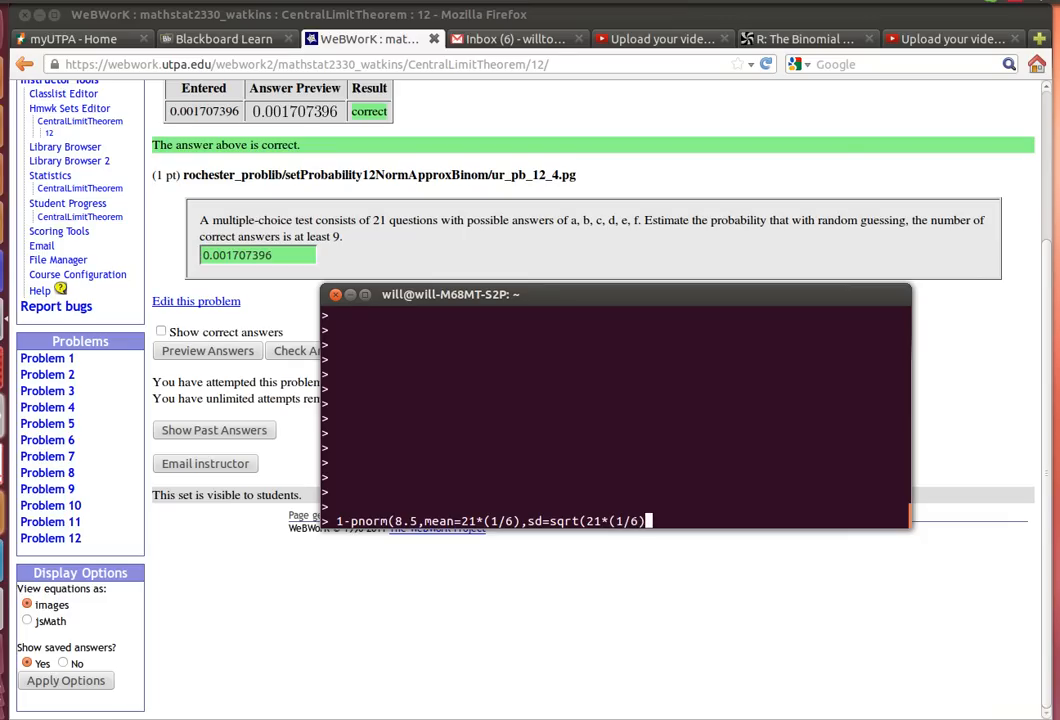
{"action": "type", "text": "*"}
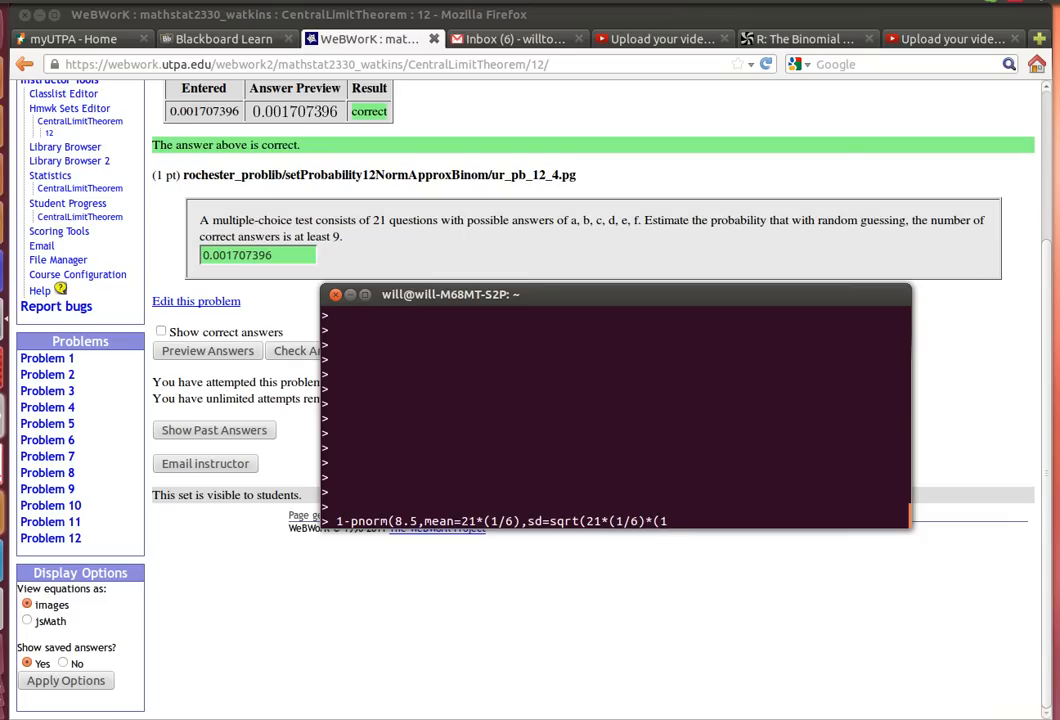
{"action": "type", "text": "-1/6"}
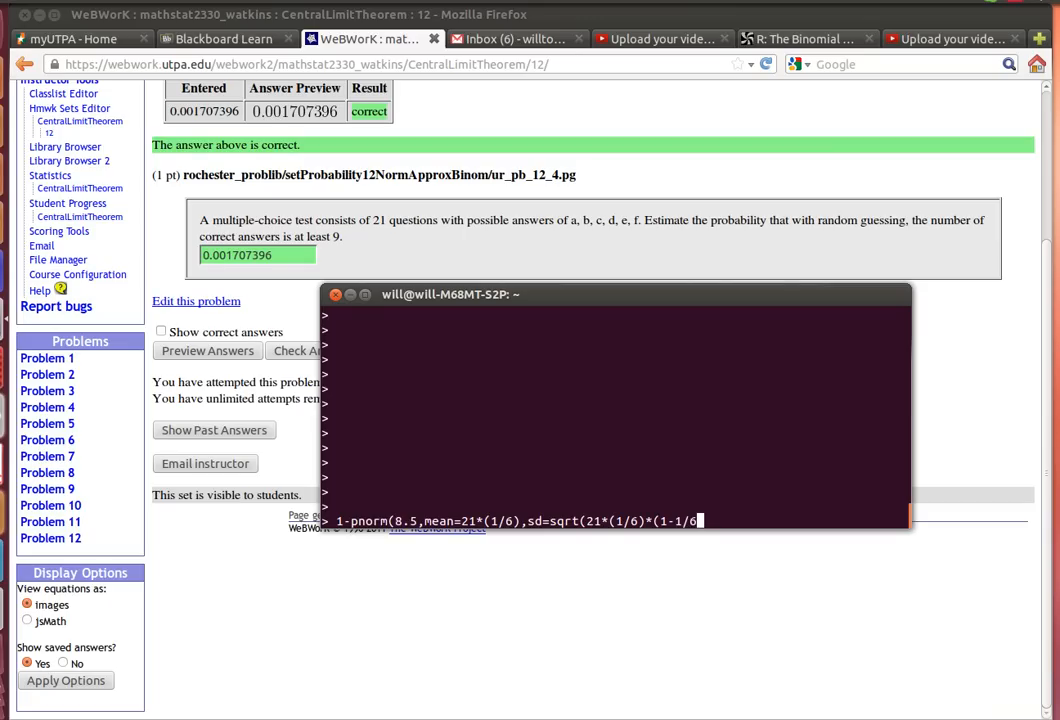
{"action": "type", "text": "))"}
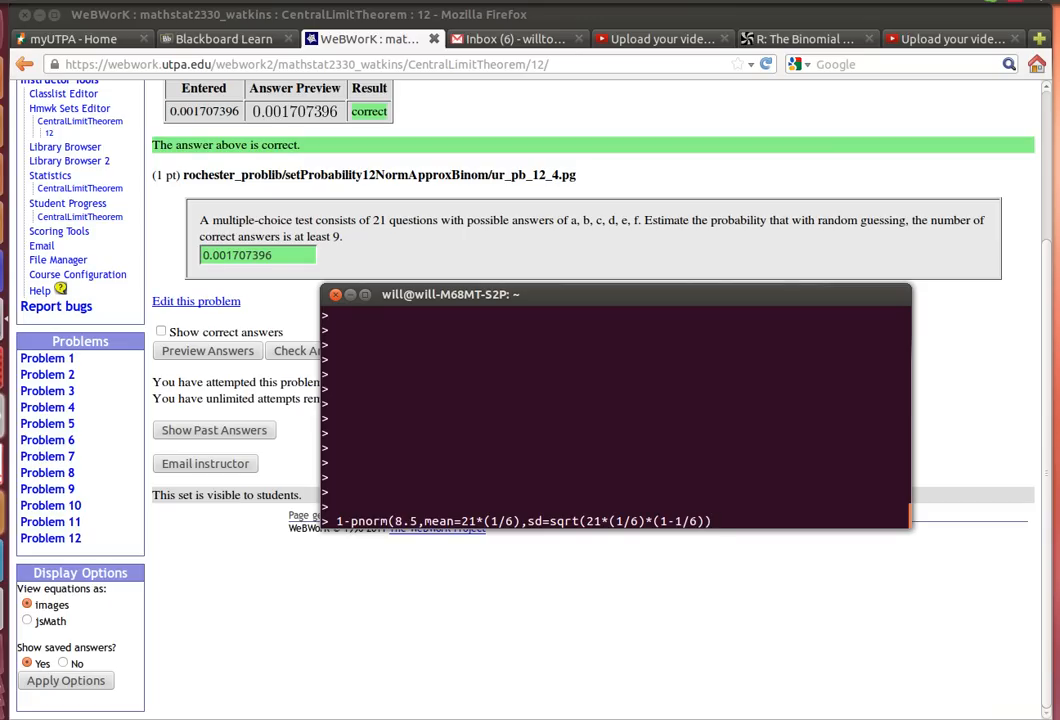
{"action": "type", "text": ")"}
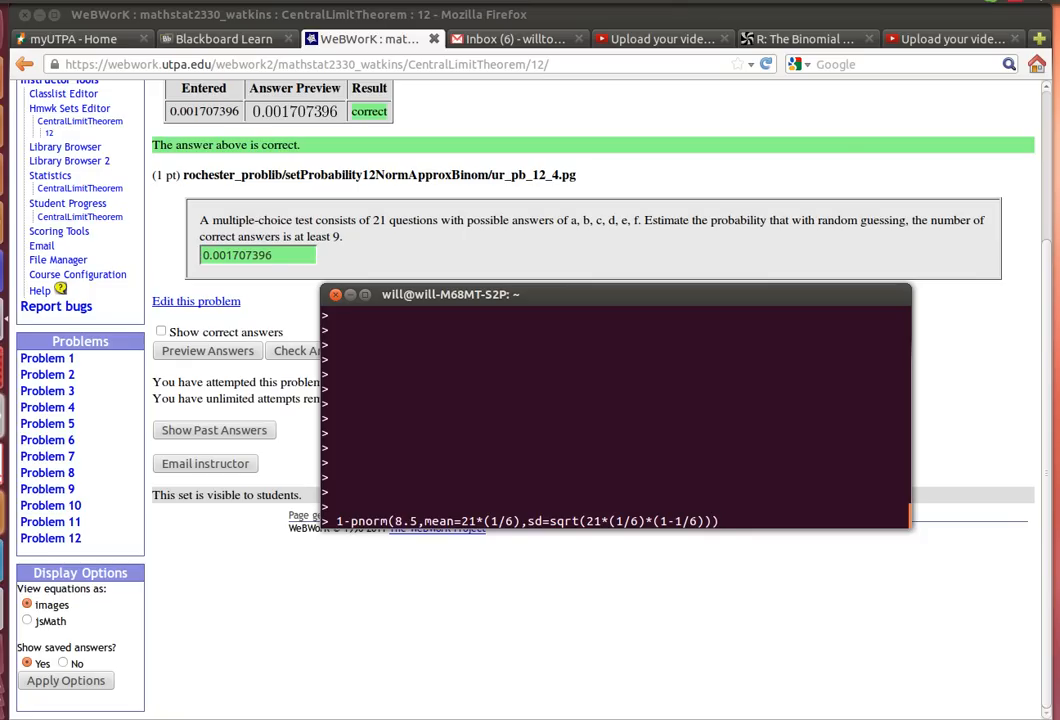
Step: Run the pnorm expression and confirm it prints 0.001707396
{"action": "key", "text": "Return"}
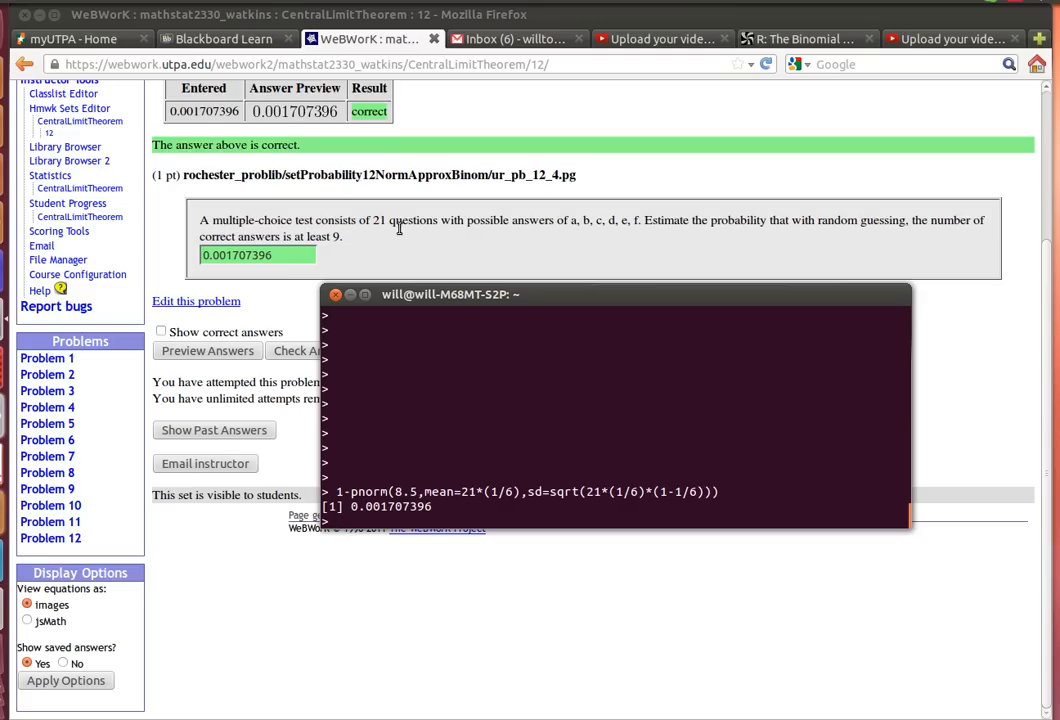
{"action": "mouse_move", "coordinate": [495, 431]}
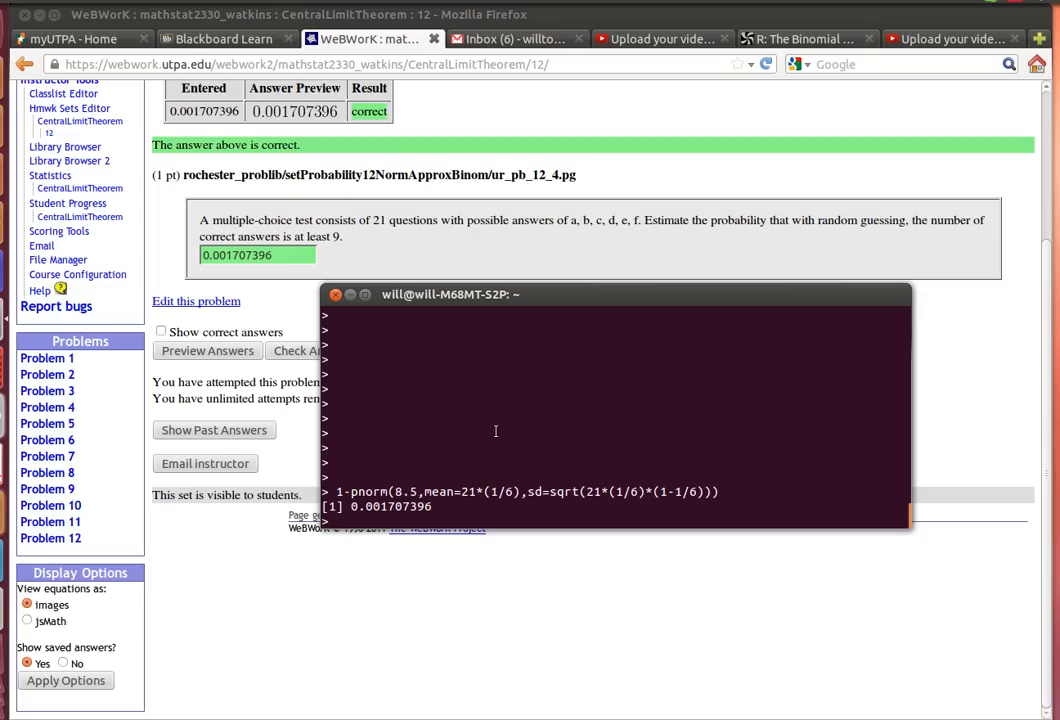